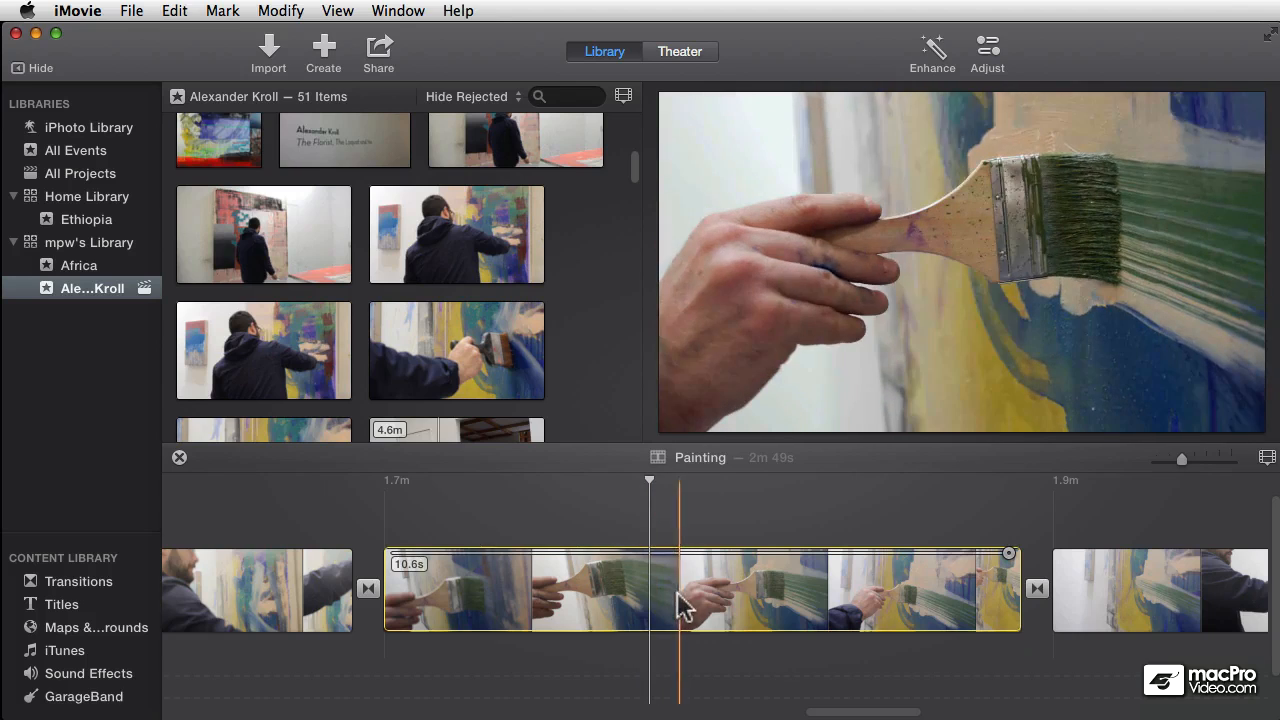
- Open the Modify menu to show the 50%, 25% and 10% Slow Motion options for the paintbrush clip
click(281, 11)
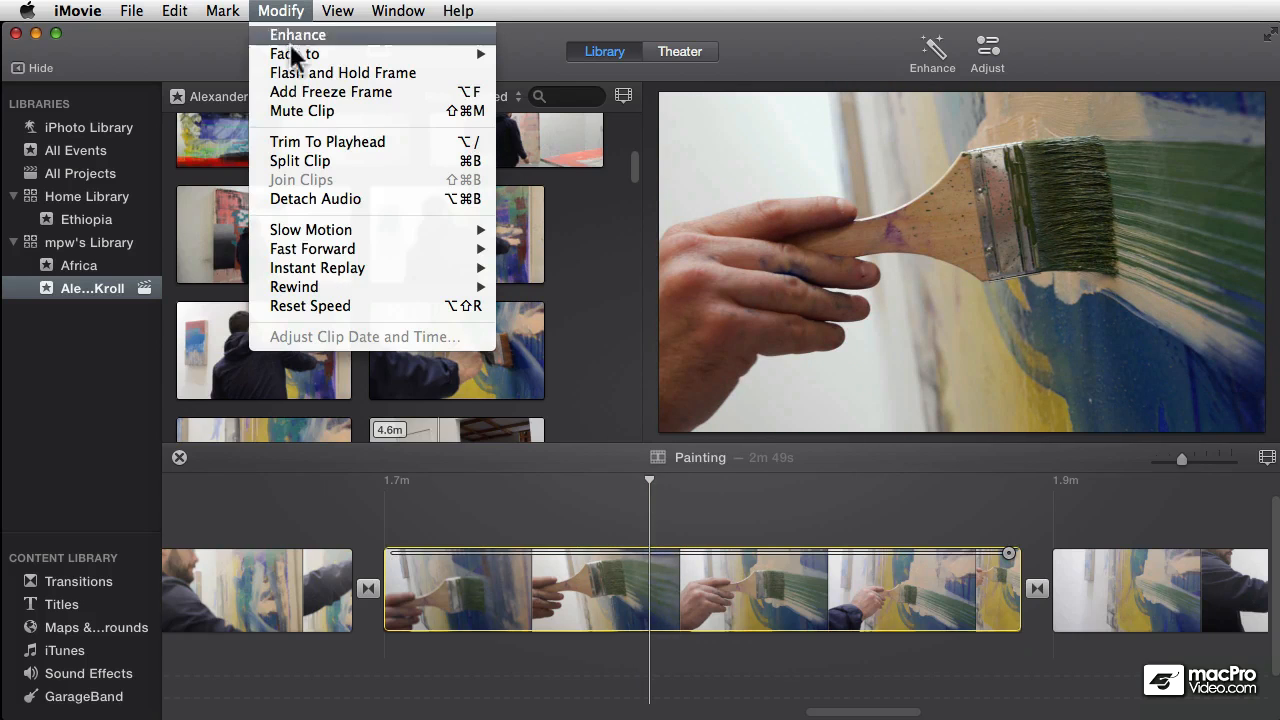
mouse_move(311, 229)
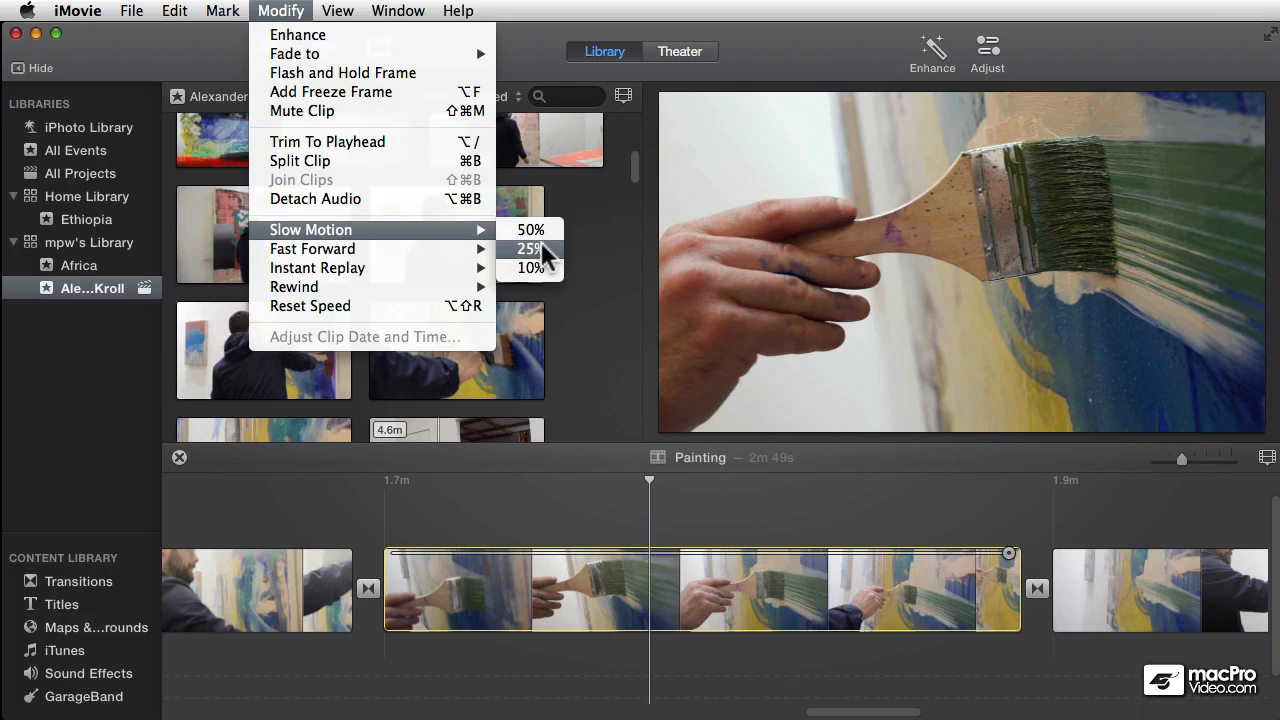
mouse_move(530, 267)
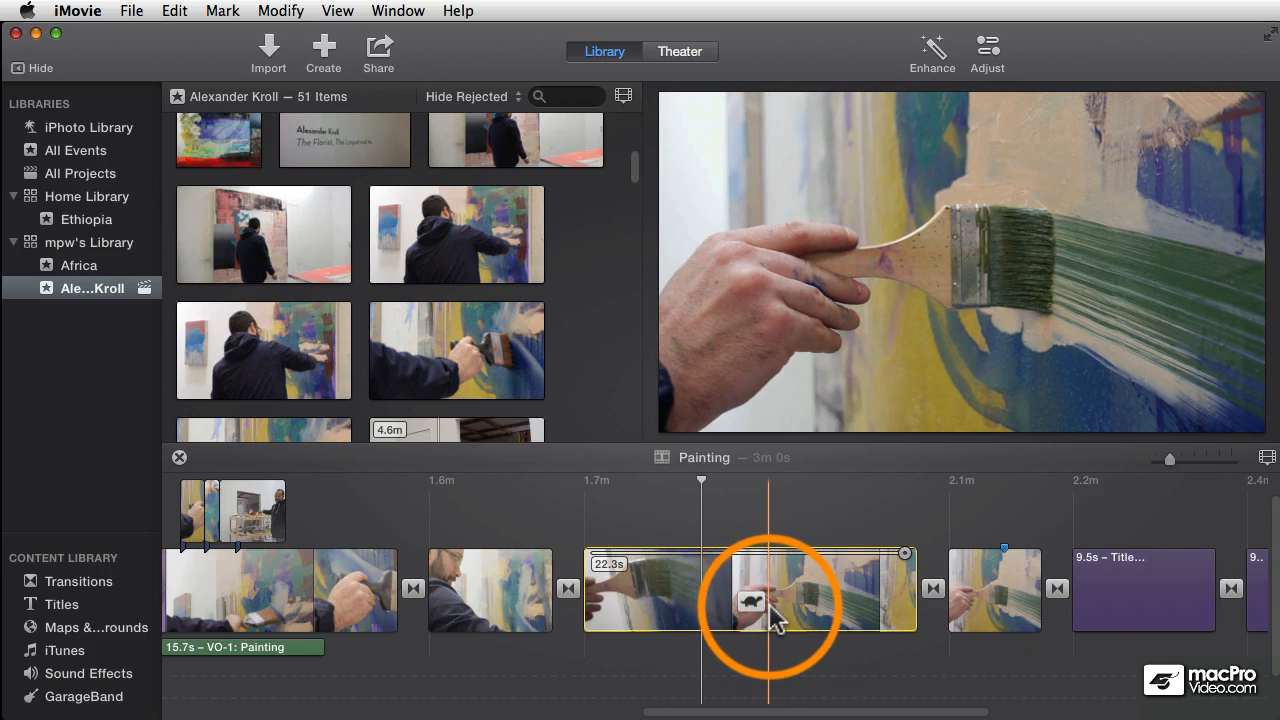
click(222, 11)
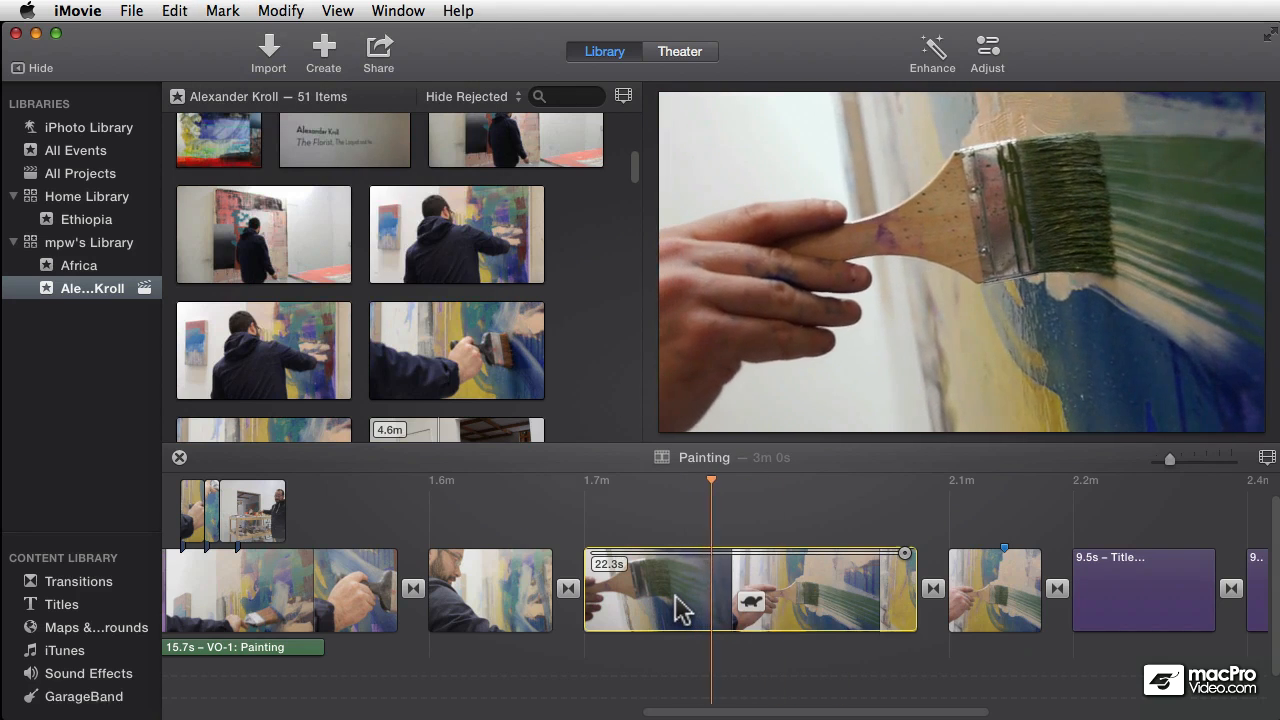
click(728, 590)
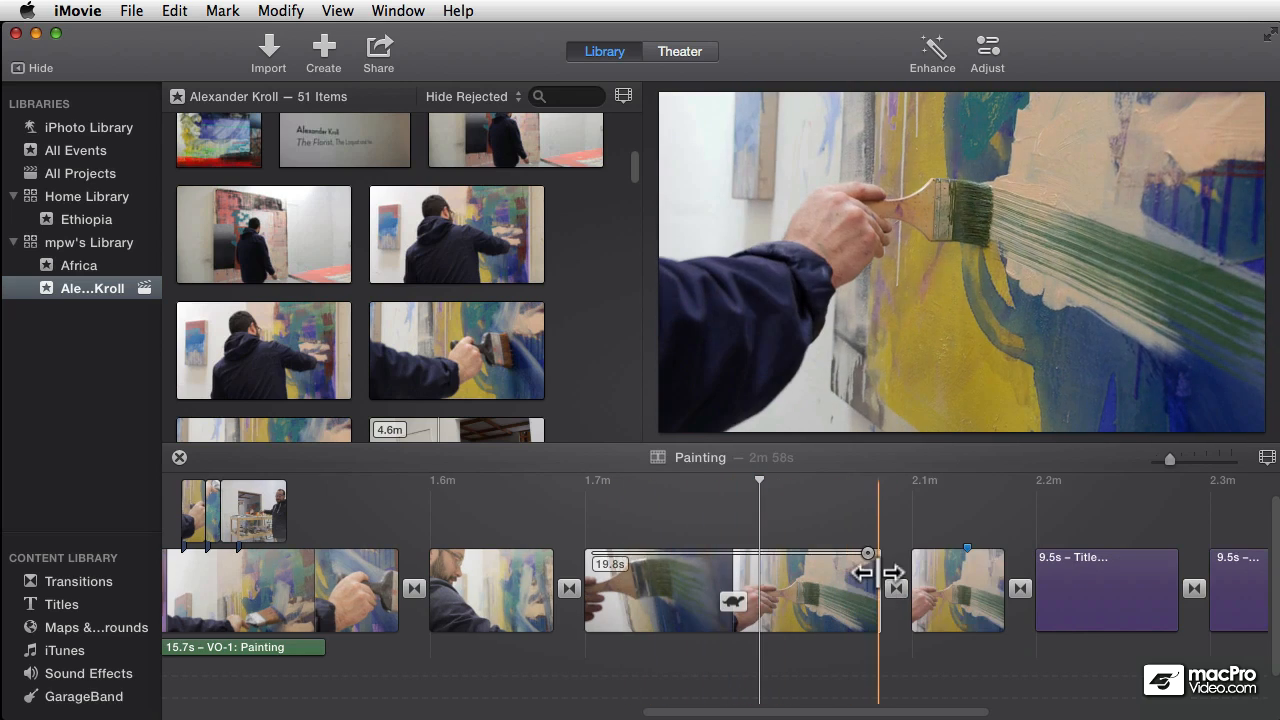
- Trim the paintbrush clip's right edge leftward so it runs 19.8 seconds
drag(868, 575, 728, 575)
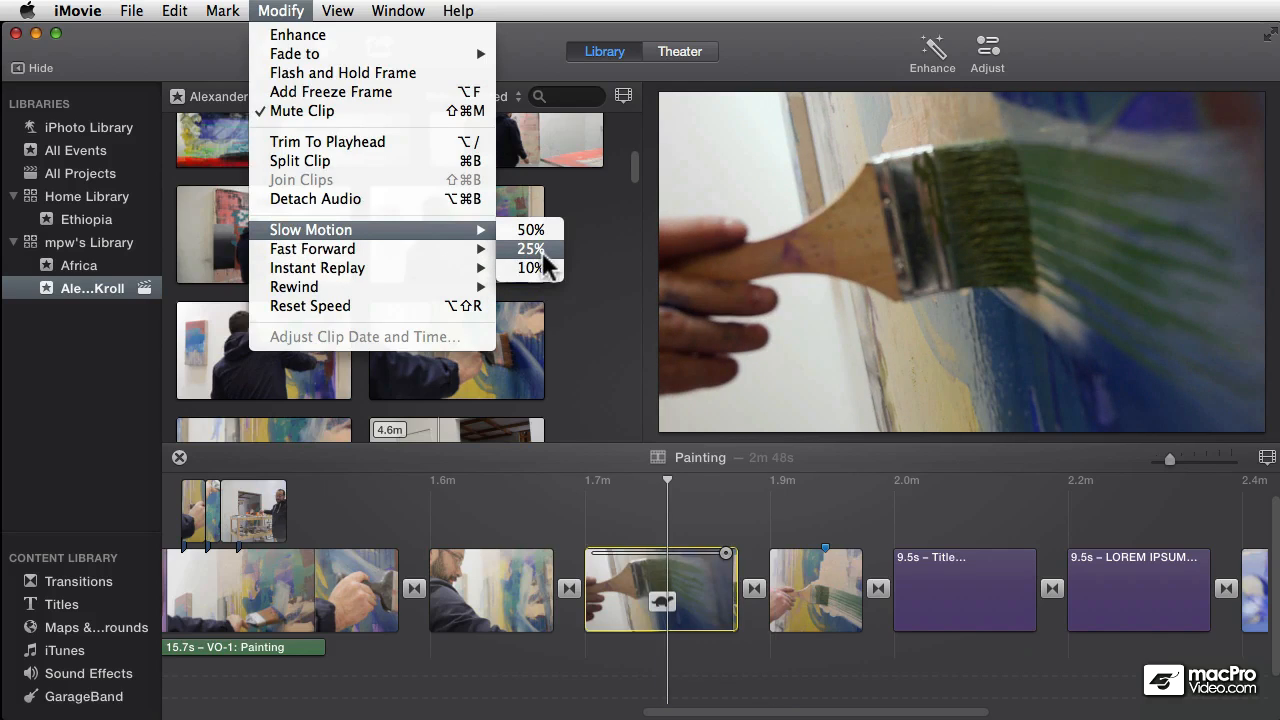
mouse_move(530, 267)
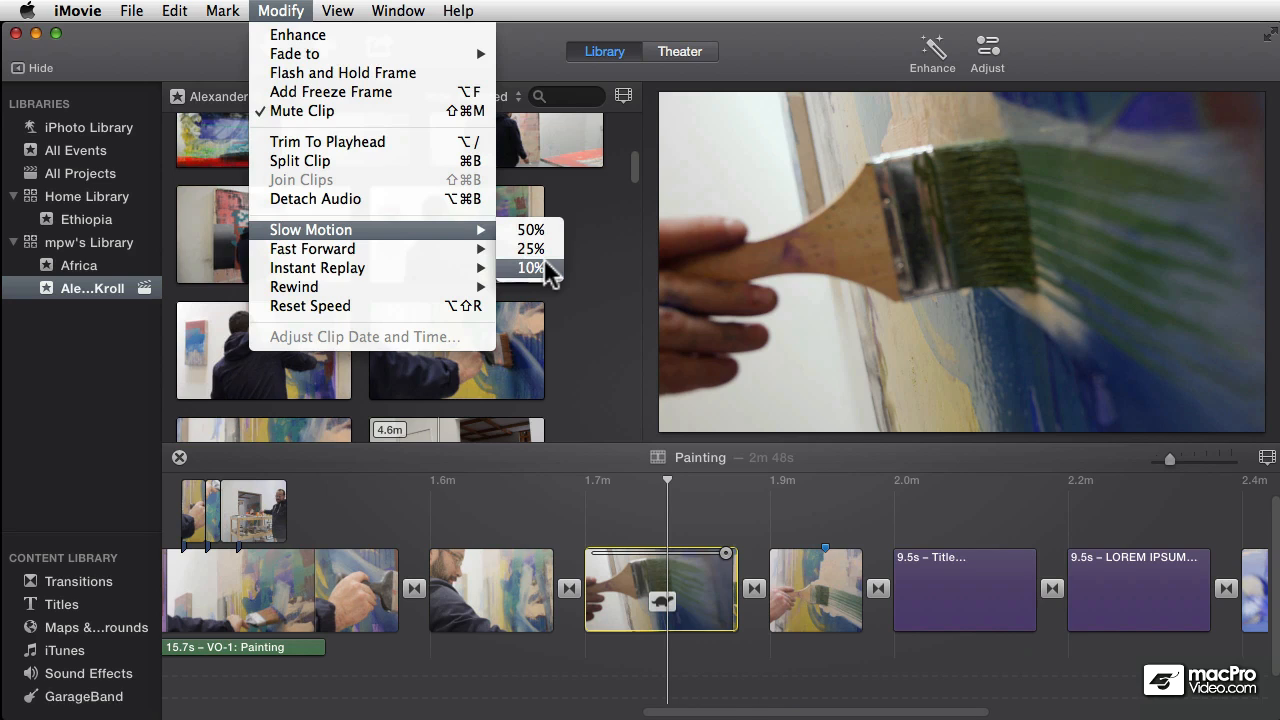
mouse_move(531, 230)
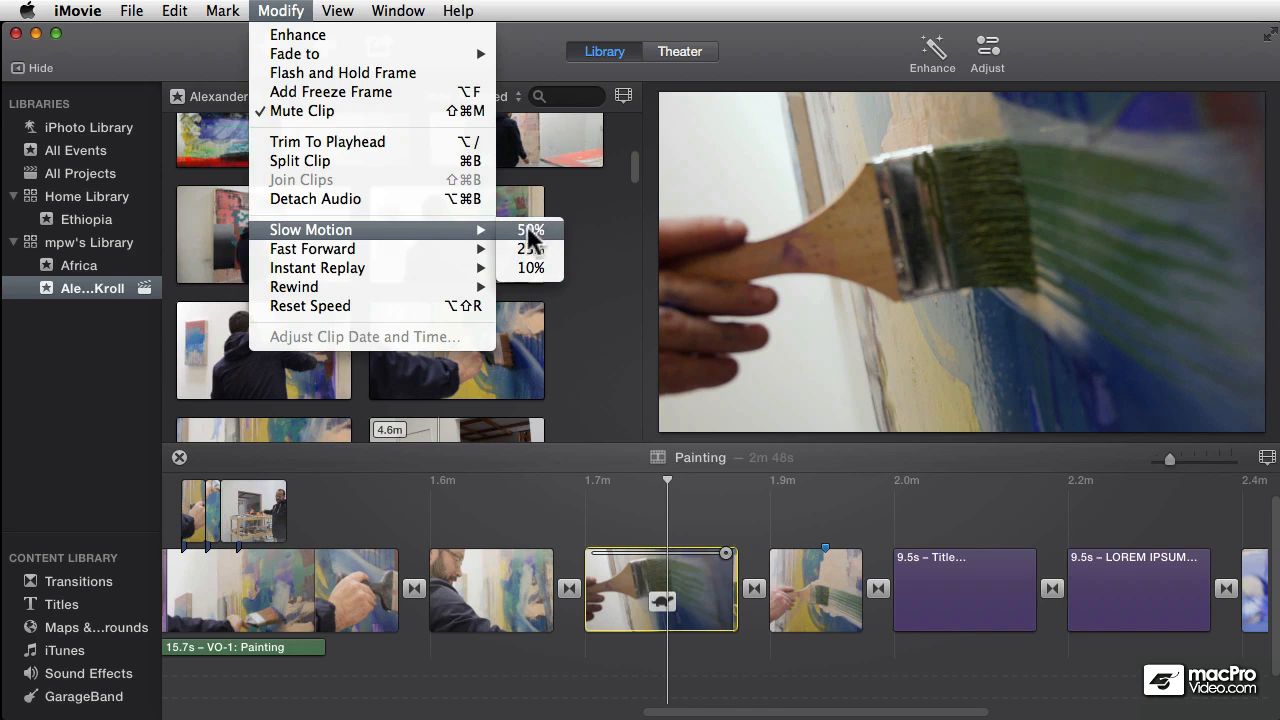